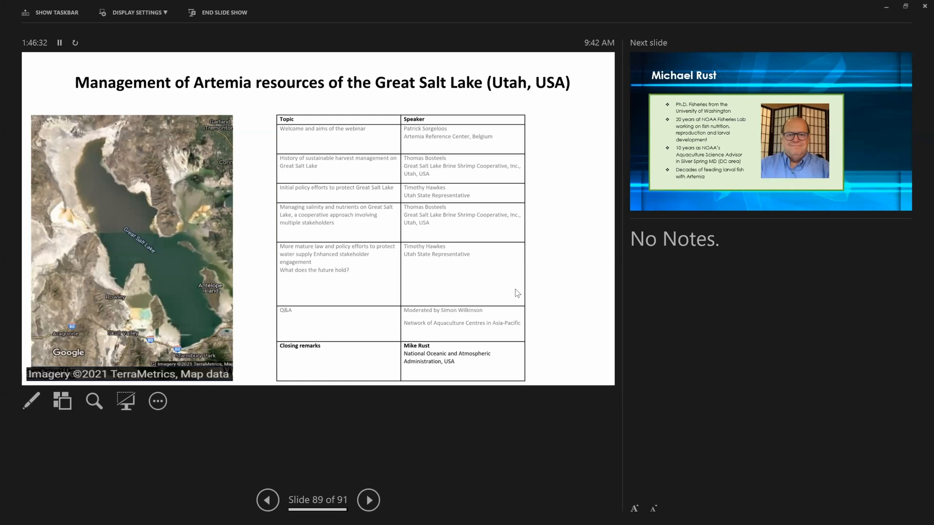
{"action": "mouse_move", "coordinate": [798, 234]}
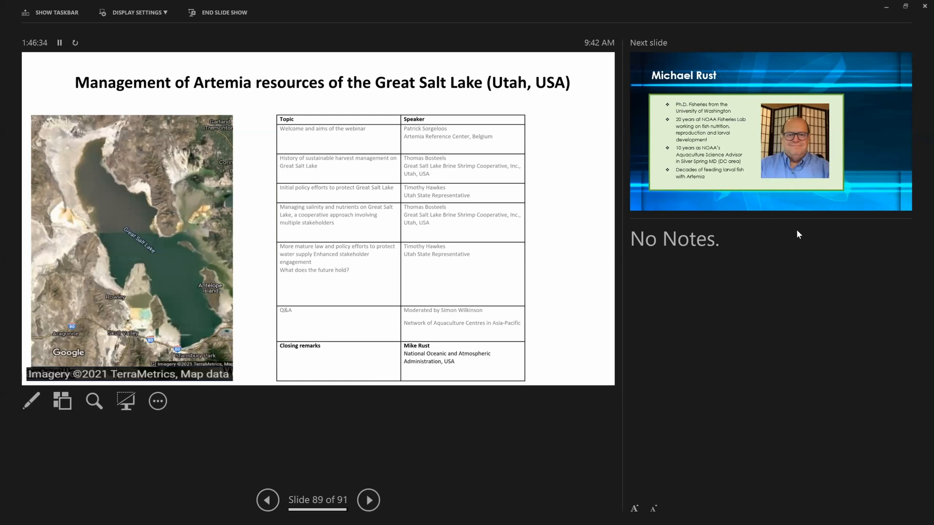
{"action": "mouse_move", "coordinate": [340, 326]}
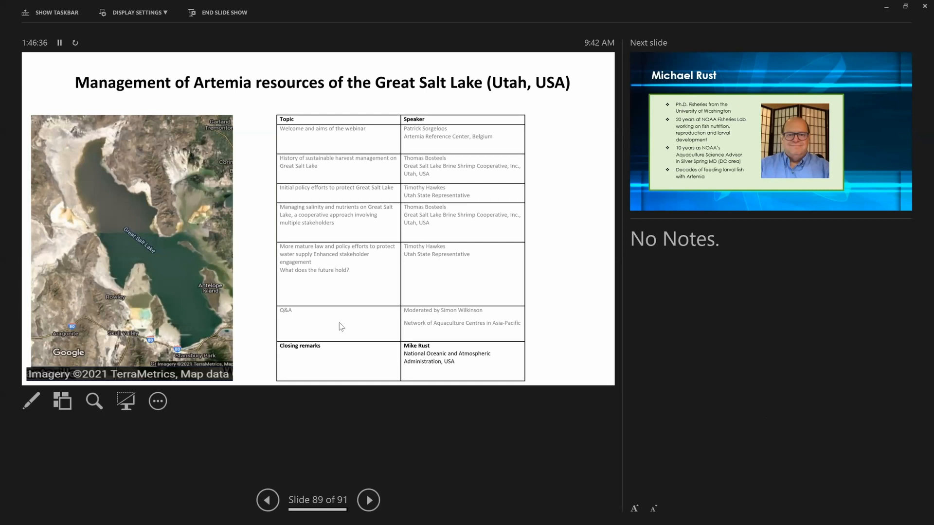
{"action": "mouse_move", "coordinate": [388, 76]}
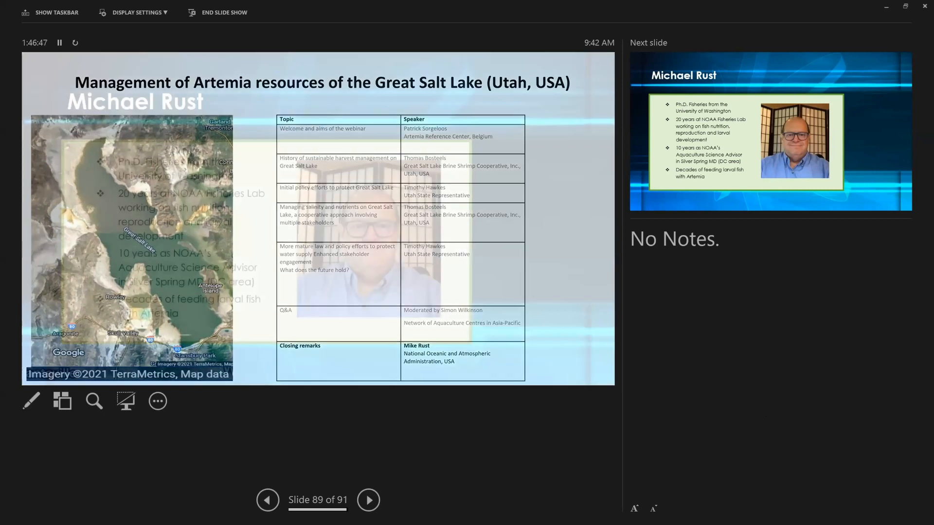
Advance the slide show to the speaker bio slide (90), then to the FAO report cover (91)
{"action": "left_click", "coordinate": [368, 500]}
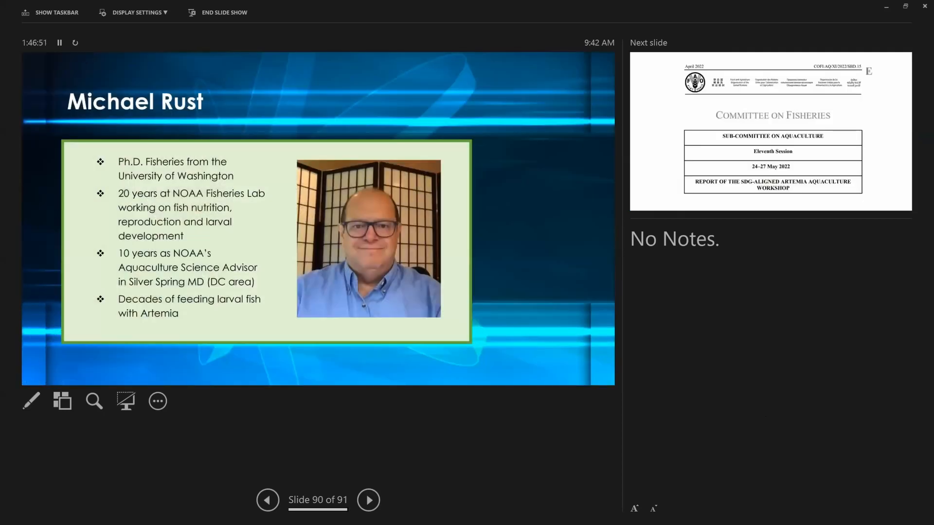
{"action": "mouse_move", "coordinate": [559, 169]}
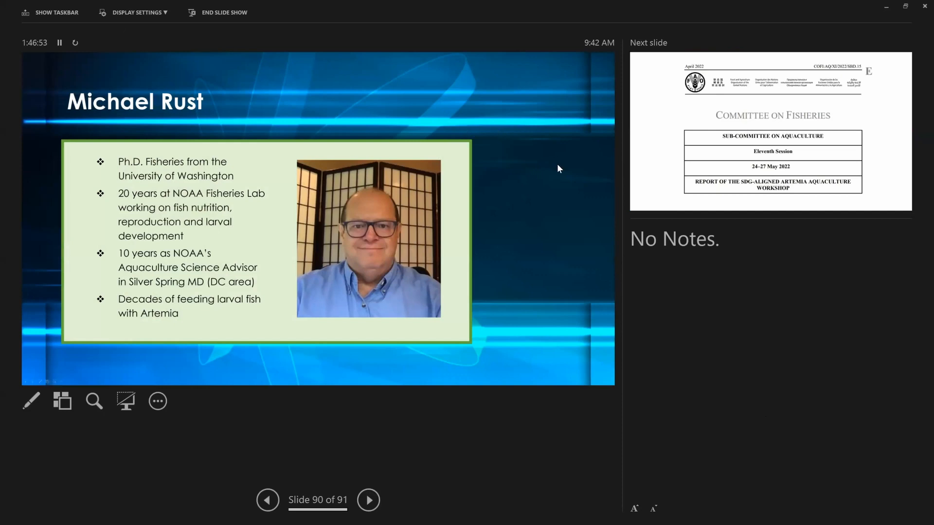
{"action": "mouse_move", "coordinate": [756, 351]}
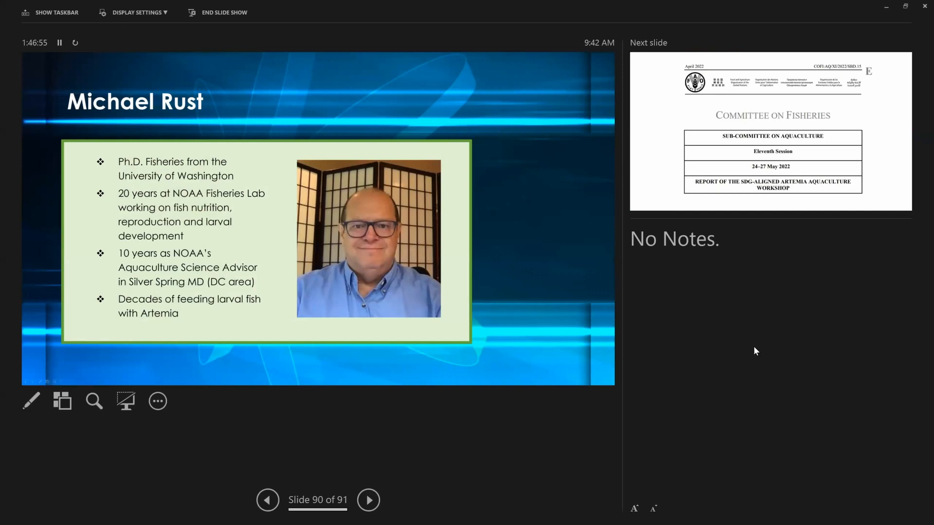
{"action": "mouse_move", "coordinate": [801, 337]}
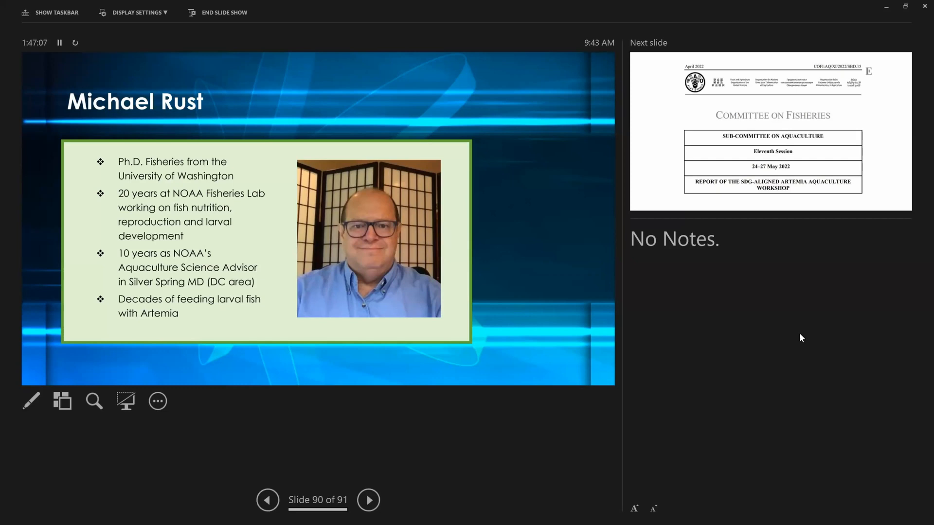
{"action": "mouse_move", "coordinate": [762, 427]}
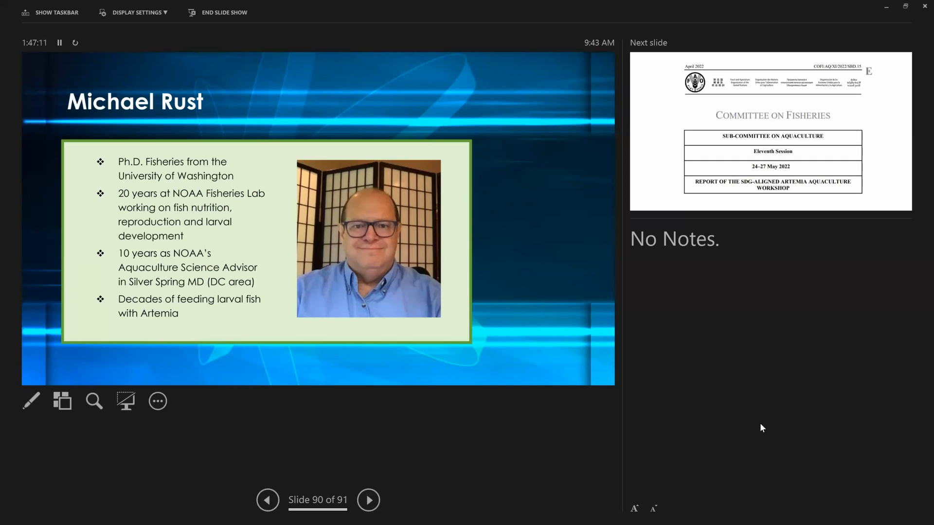
{"action": "mouse_move", "coordinate": [719, 433]}
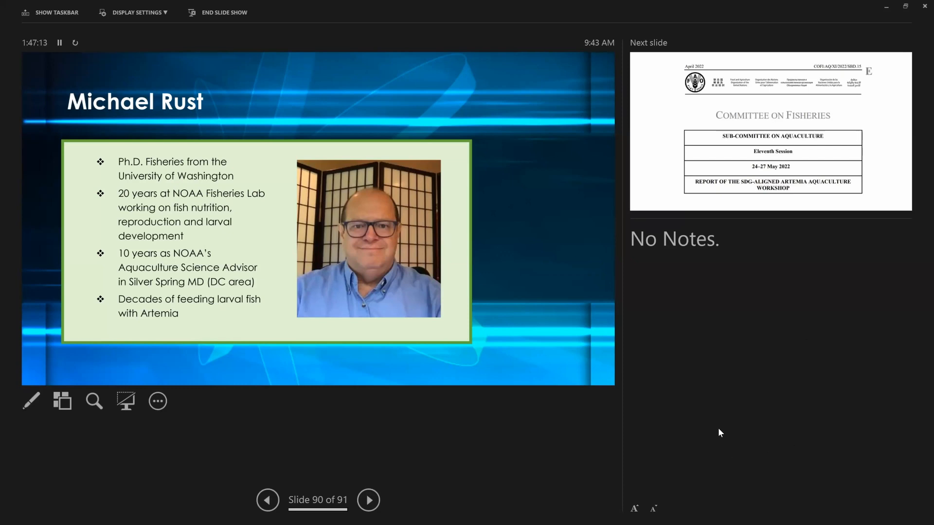
{"action": "mouse_move", "coordinate": [810, 398]}
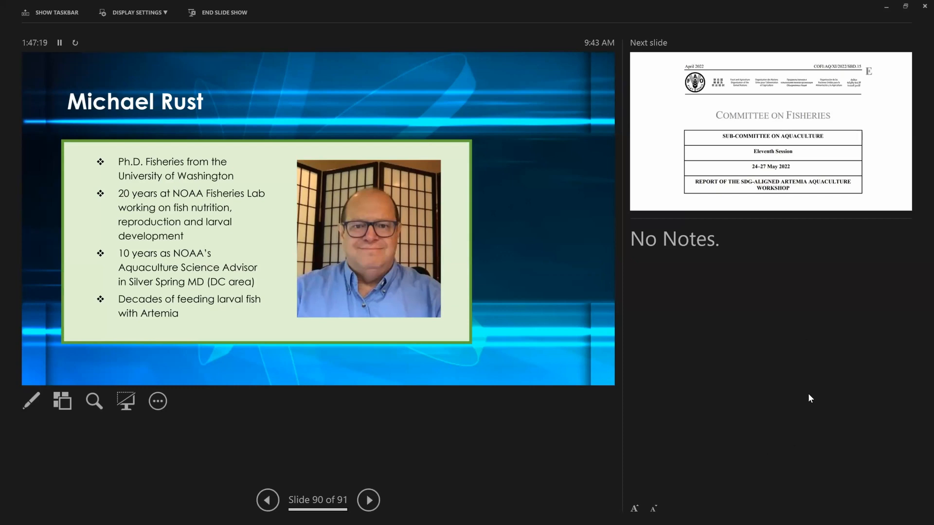
{"action": "mouse_move", "coordinate": [811, 462]}
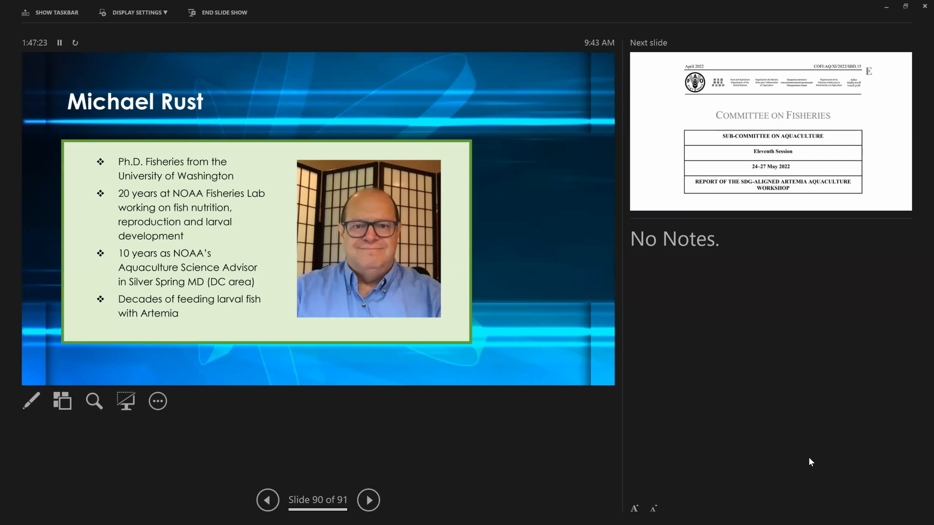
{"action": "mouse_move", "coordinate": [803, 290]}
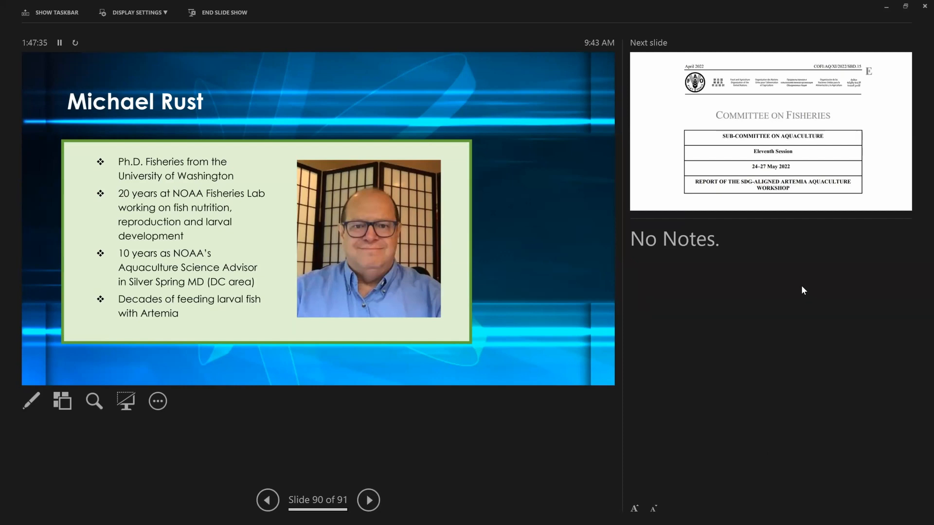
{"action": "mouse_move", "coordinate": [546, 251]}
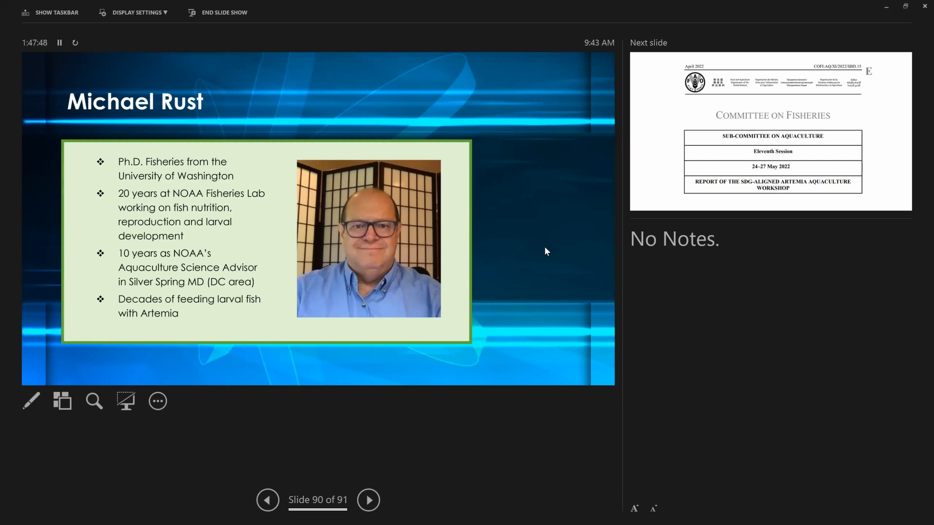
{"action": "mouse_move", "coordinate": [604, 360]}
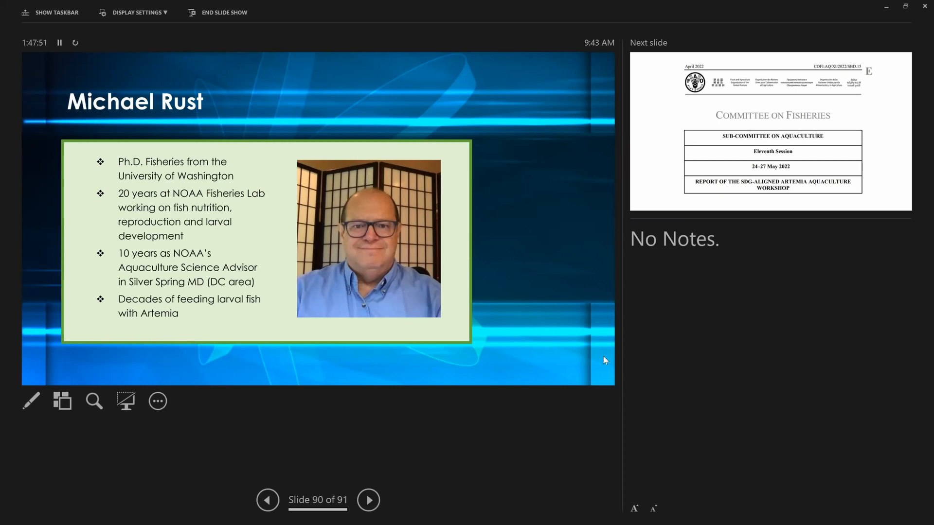
{"action": "mouse_move", "coordinate": [891, 422]}
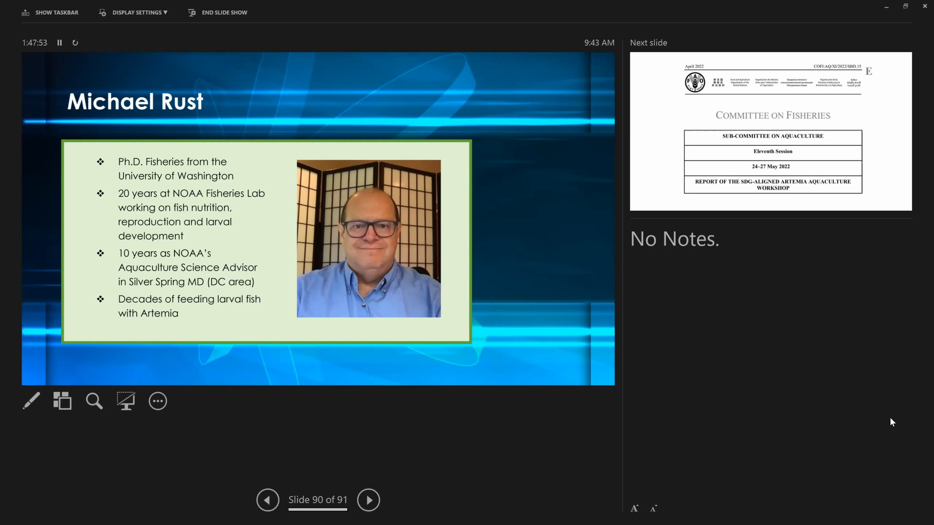
{"action": "mouse_move", "coordinate": [873, 437]}
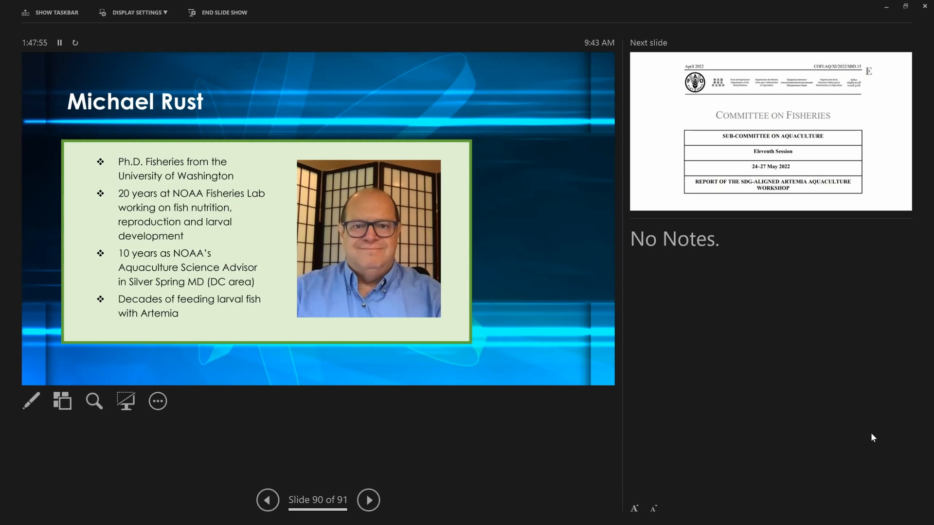
{"action": "mouse_move", "coordinate": [663, 497]}
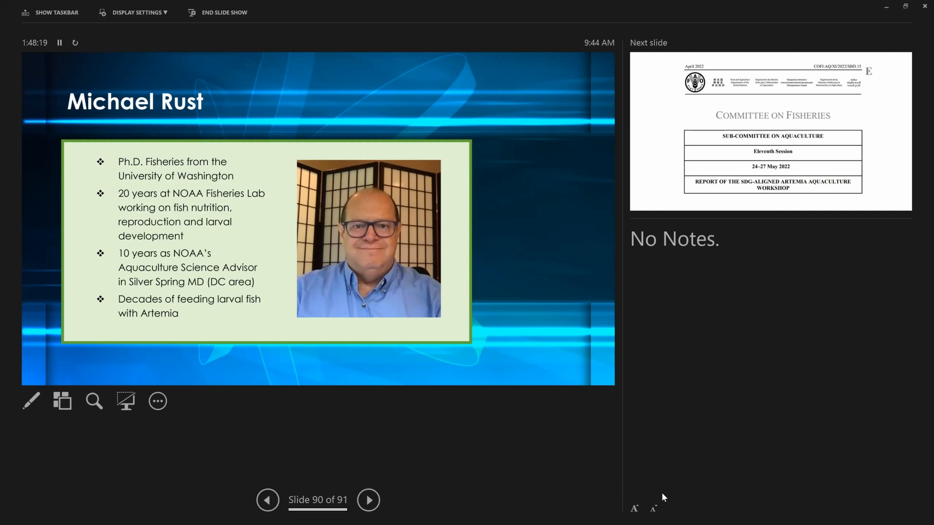
{"action": "mouse_move", "coordinate": [749, 428]}
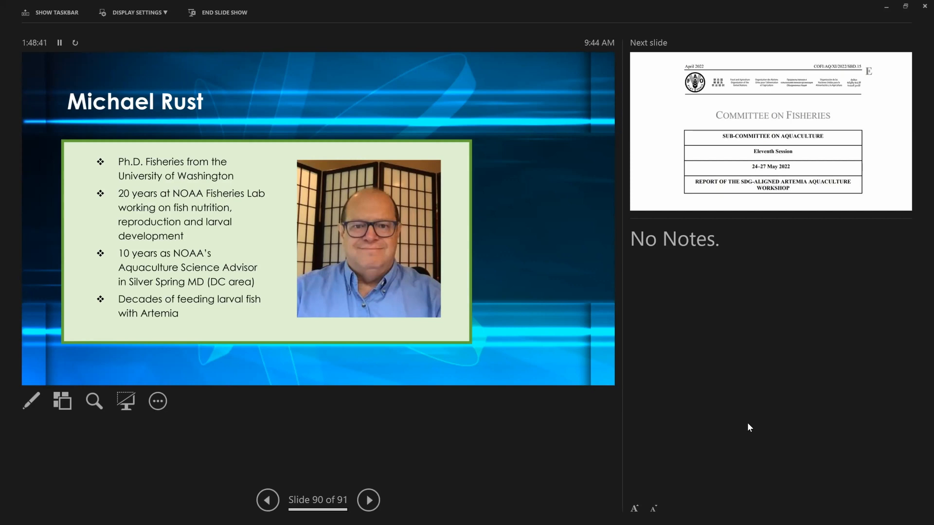
{"action": "mouse_move", "coordinate": [827, 305]}
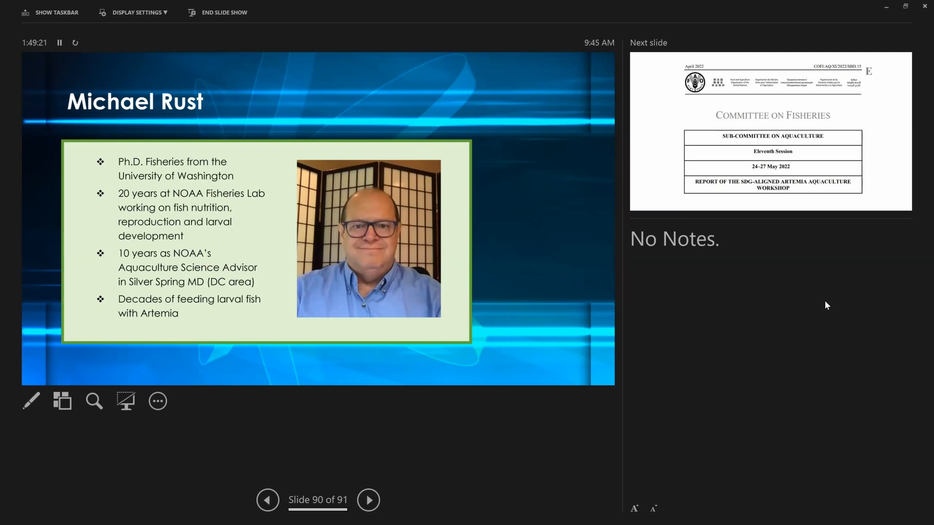
{"action": "mouse_move", "coordinate": [722, 354]}
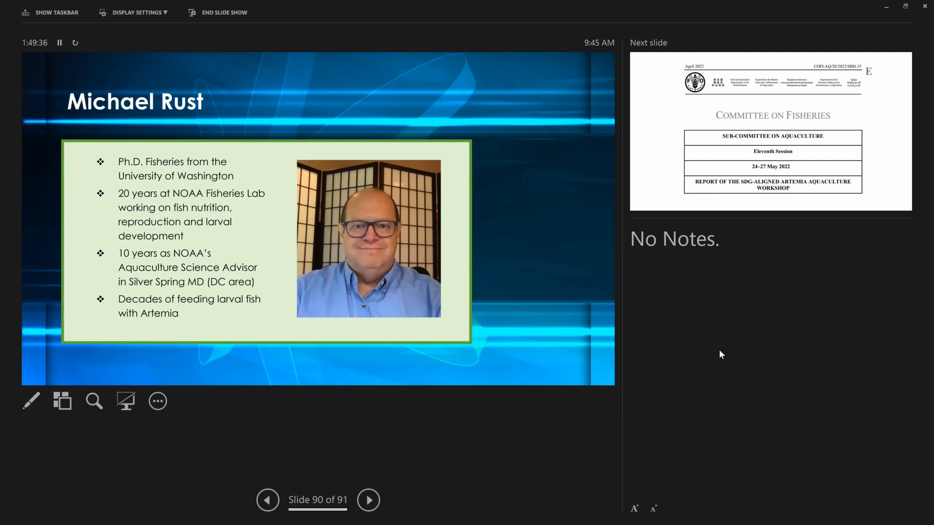
{"action": "mouse_move", "coordinate": [684, 345]}
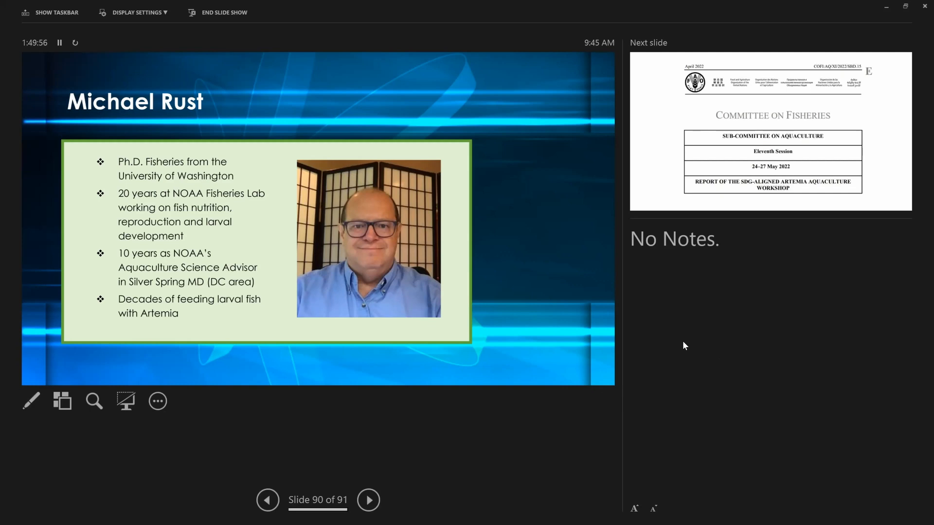
{"action": "mouse_move", "coordinate": [764, 290]}
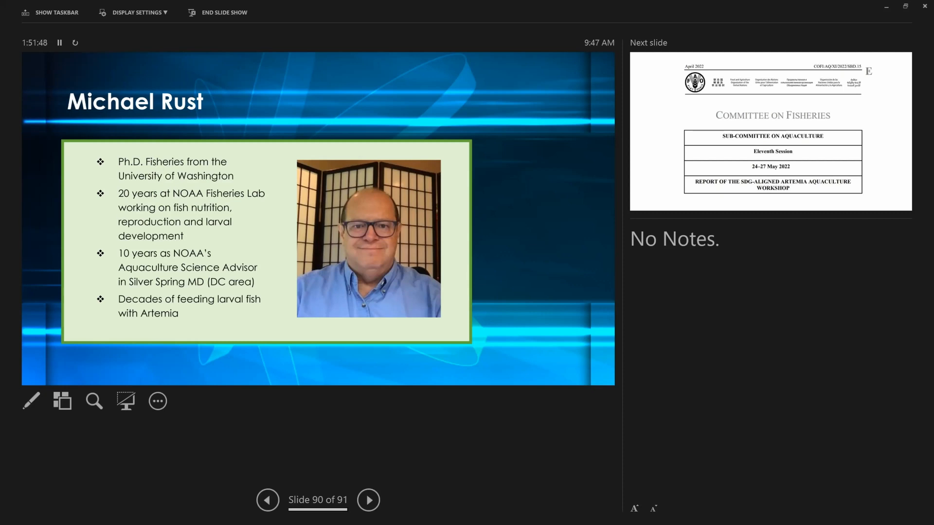
{"action": "left_click", "coordinate": [369, 500]}
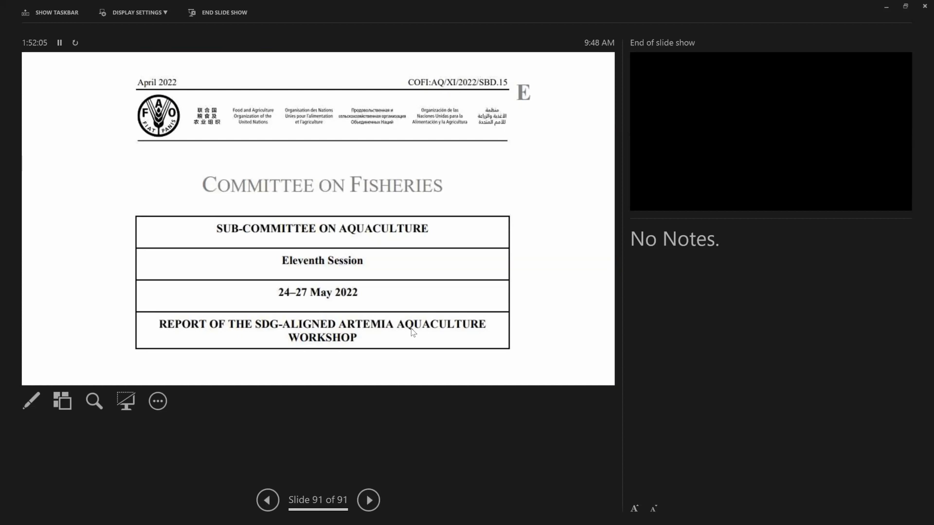
{"action": "mouse_move", "coordinate": [435, 24]}
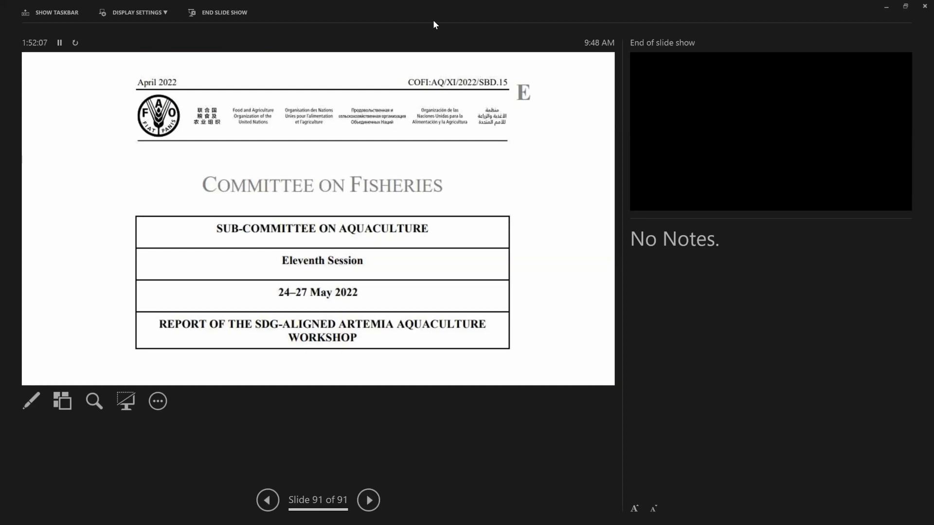
{"action": "mouse_move", "coordinate": [431, 19]}
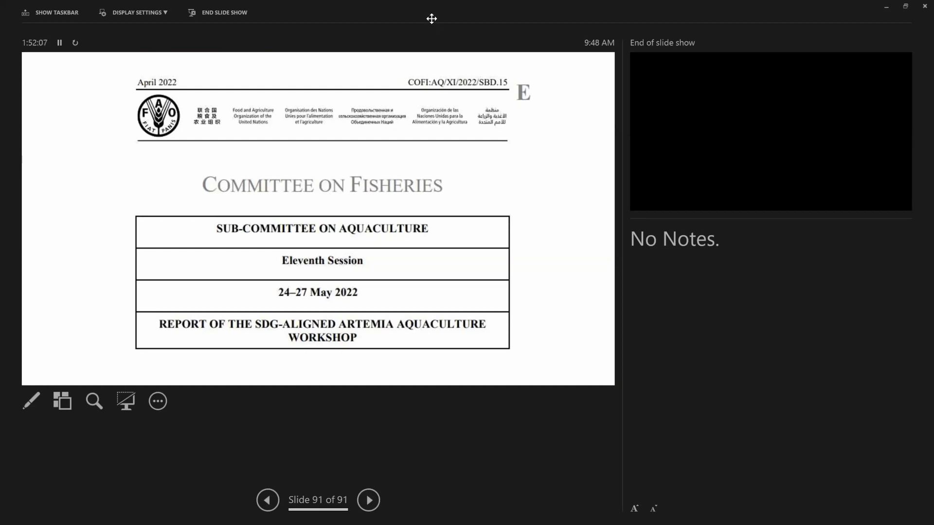